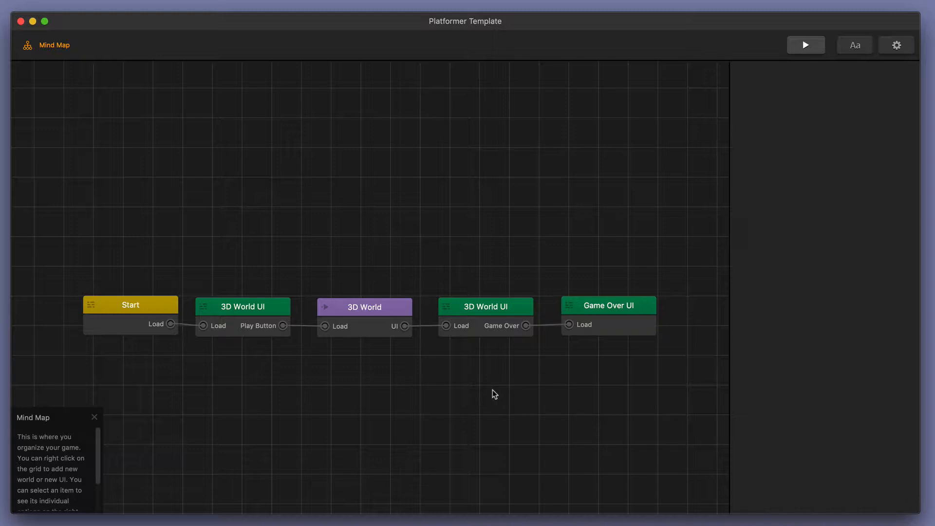
mouse_move(391, 347)
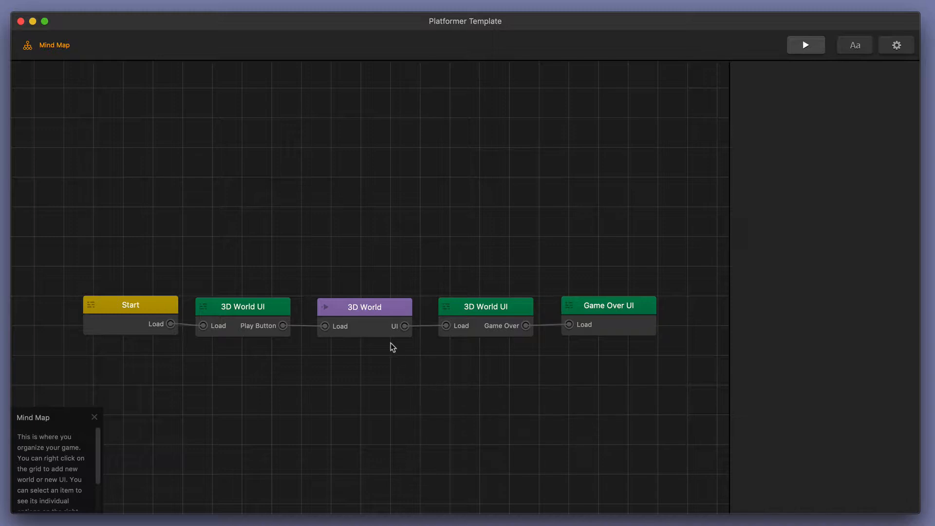
Open the 3D World and browse its scenes, ending on scene 1.
double_click(363, 306)
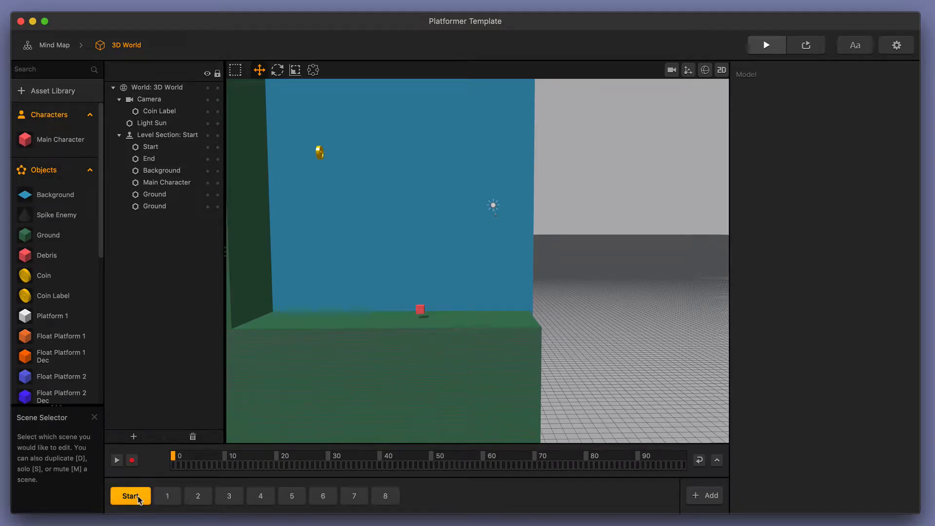
click(167, 496)
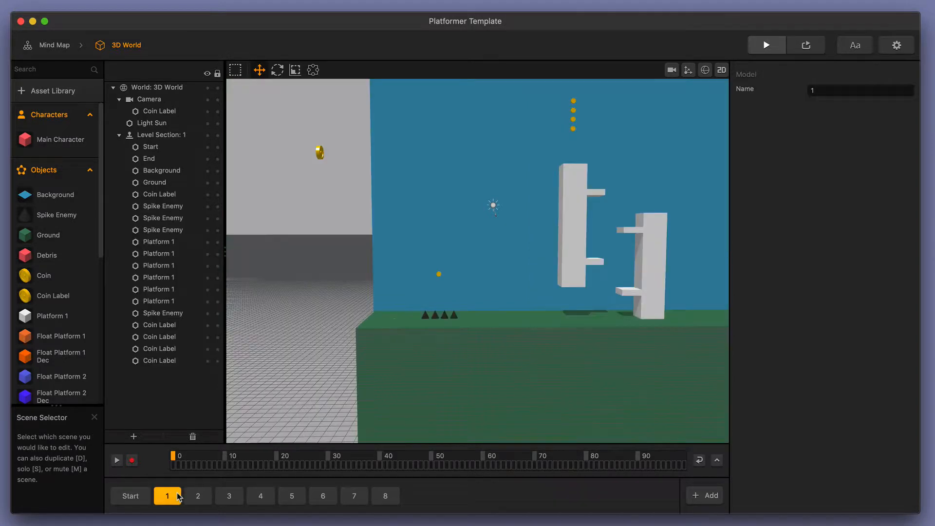
click(228, 496)
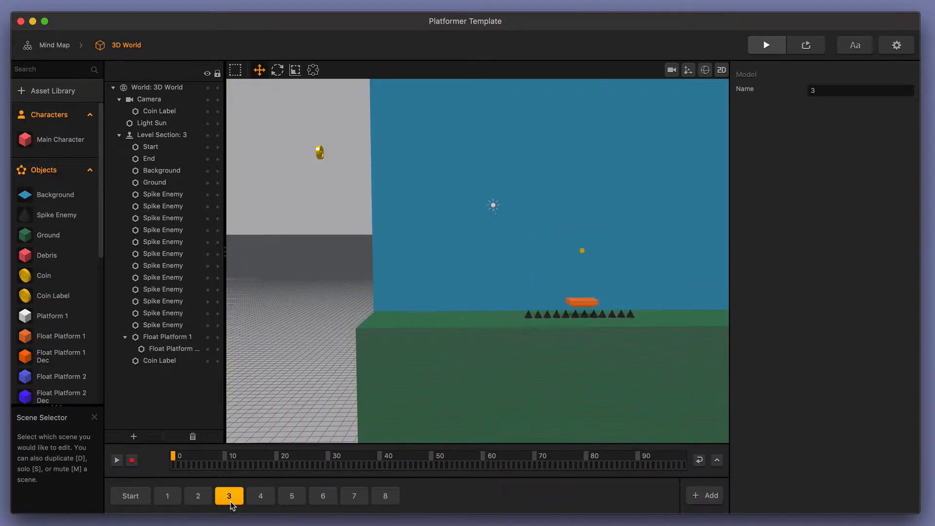
click(167, 495)
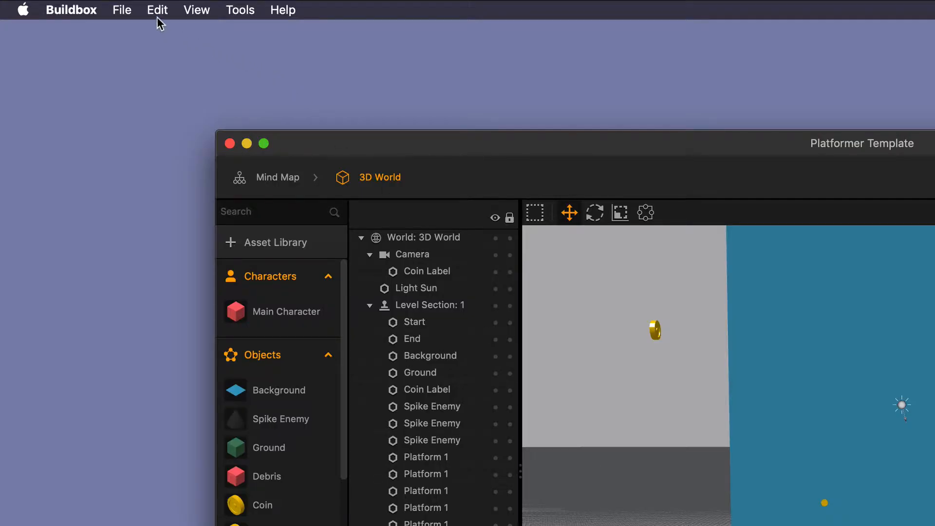
Choose Randomize Scenes from the Edit menu.
click(156, 9)
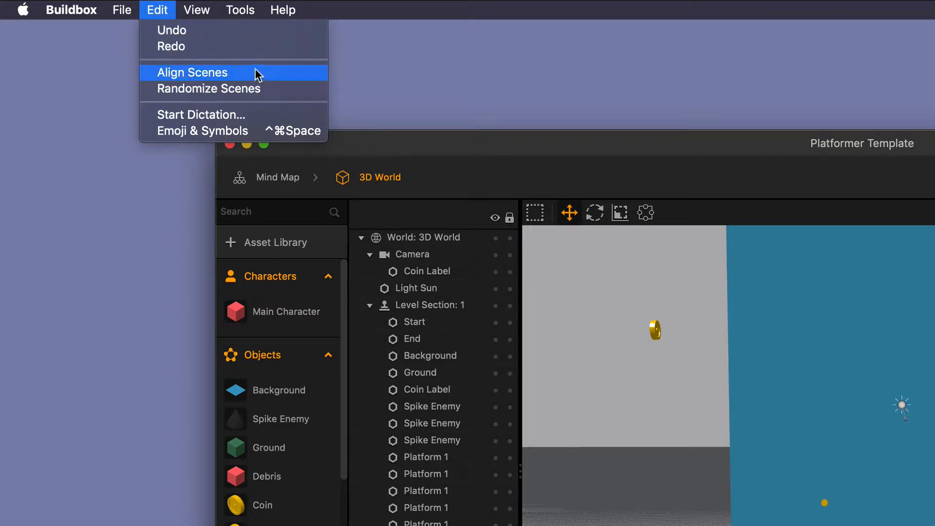
click(192, 72)
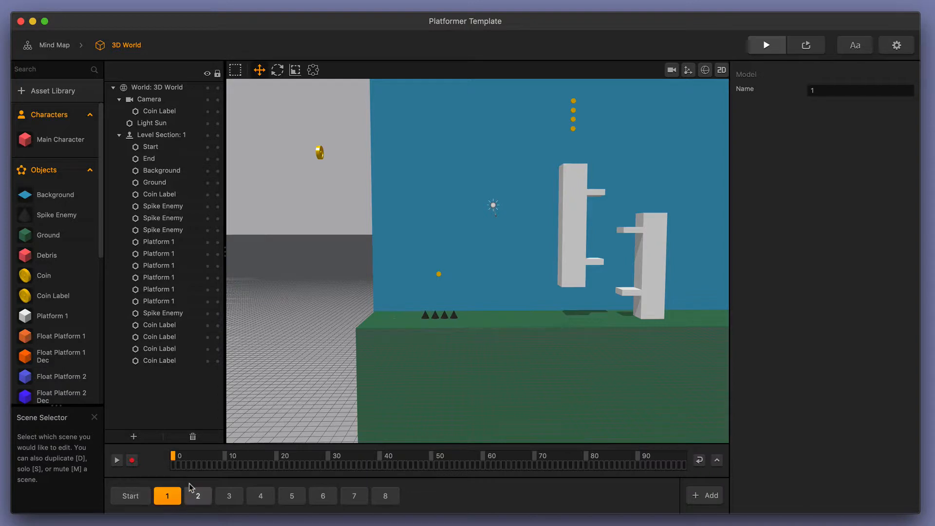
mouse_move(284, 483)
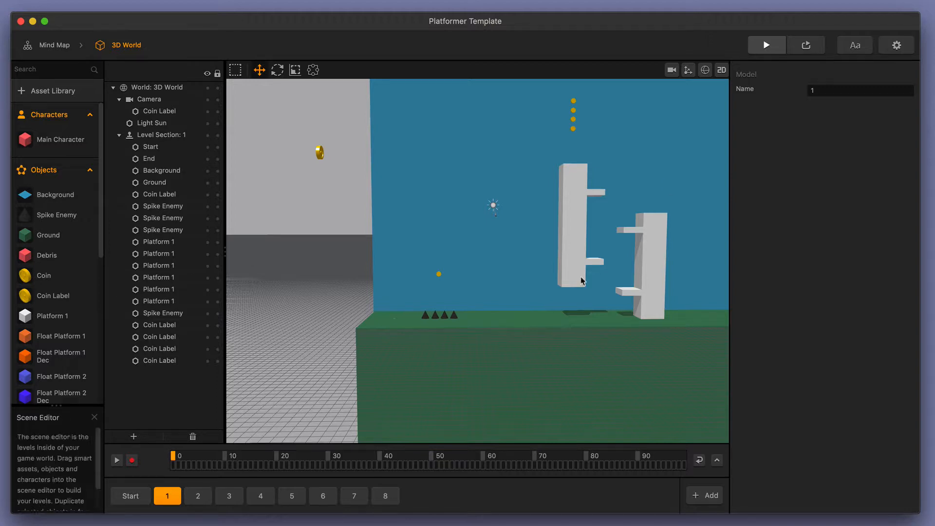
click(766, 45)
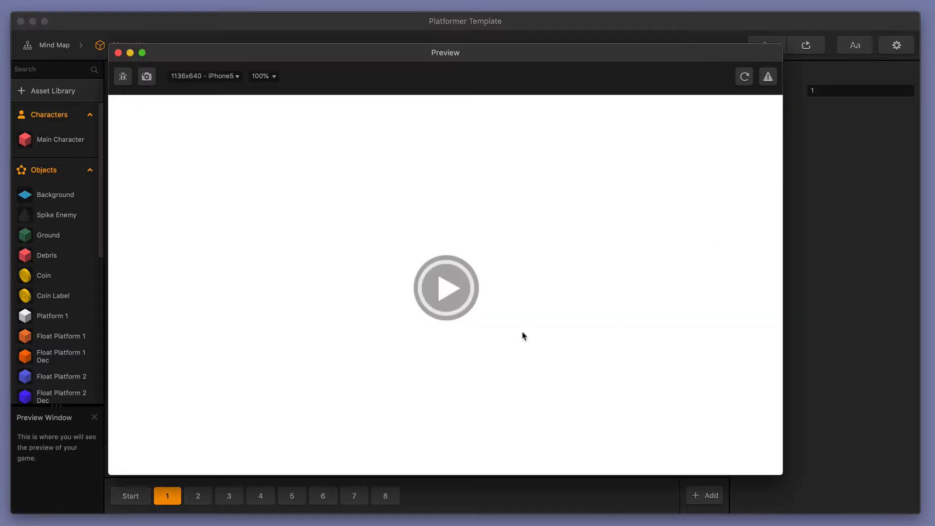
click(446, 288)
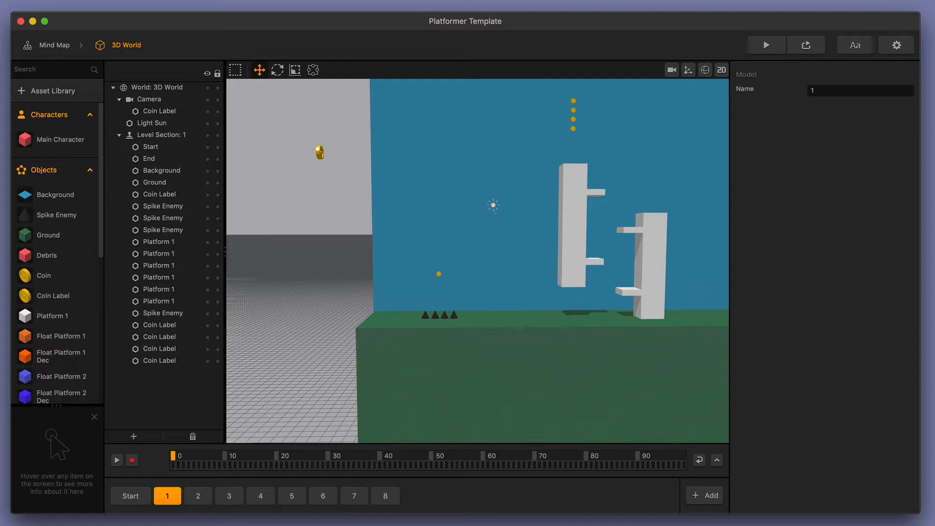
mouse_move(130, 496)
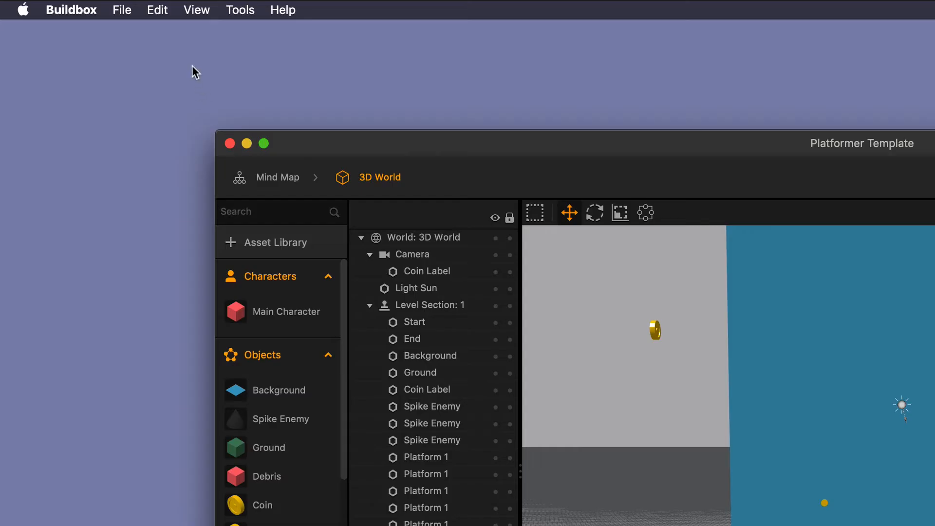
Randomize scenes again, then start a game preview showing the red character on the ground.
click(157, 10)
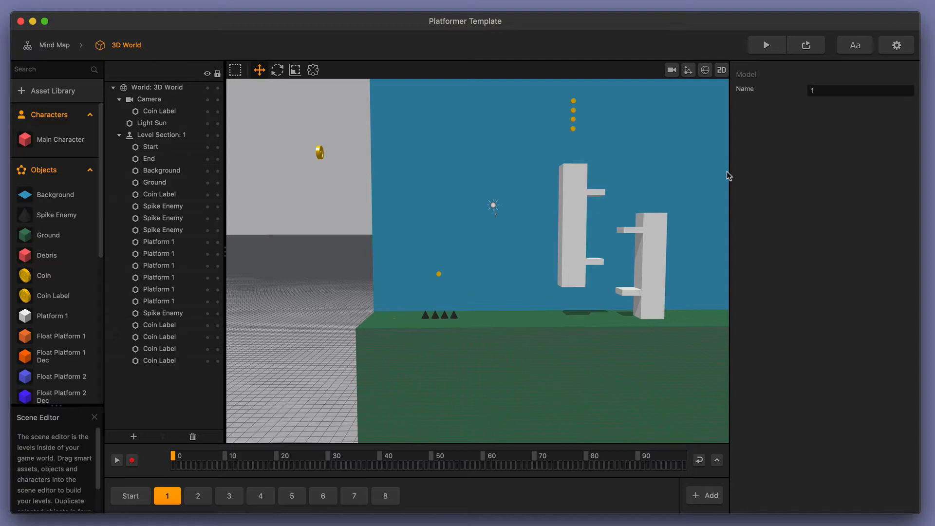
mouse_move(449, 323)
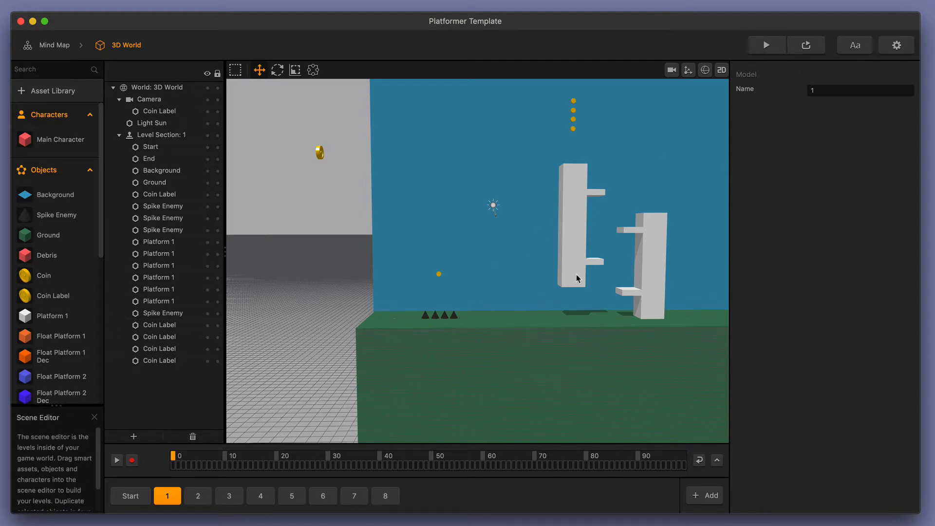
click(765, 45)
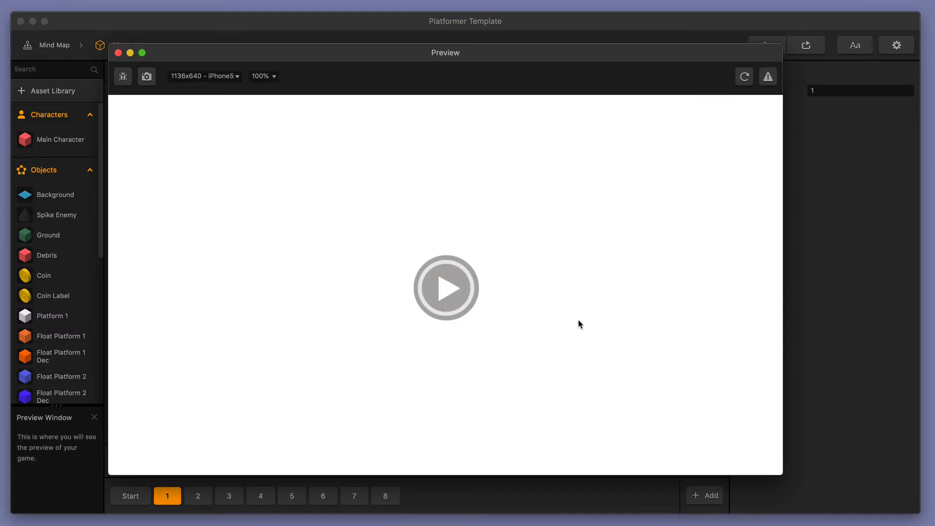
click(445, 288)
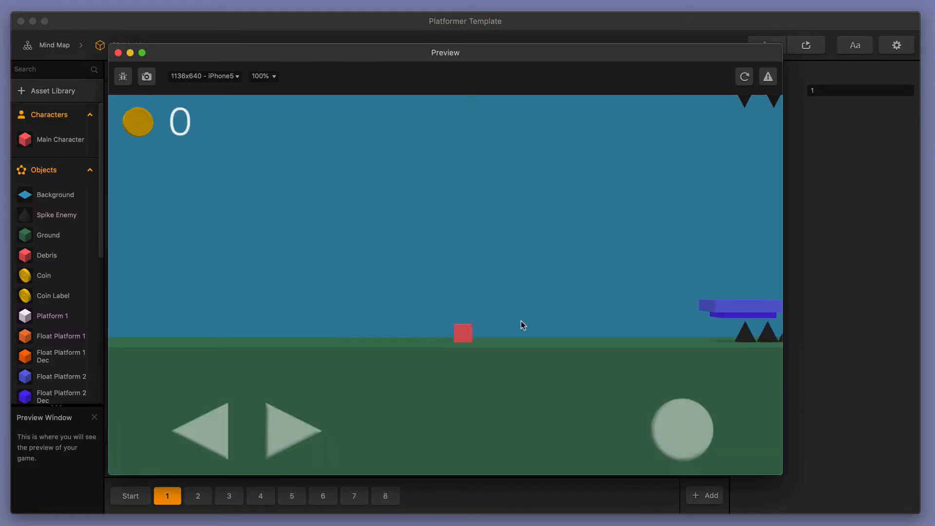